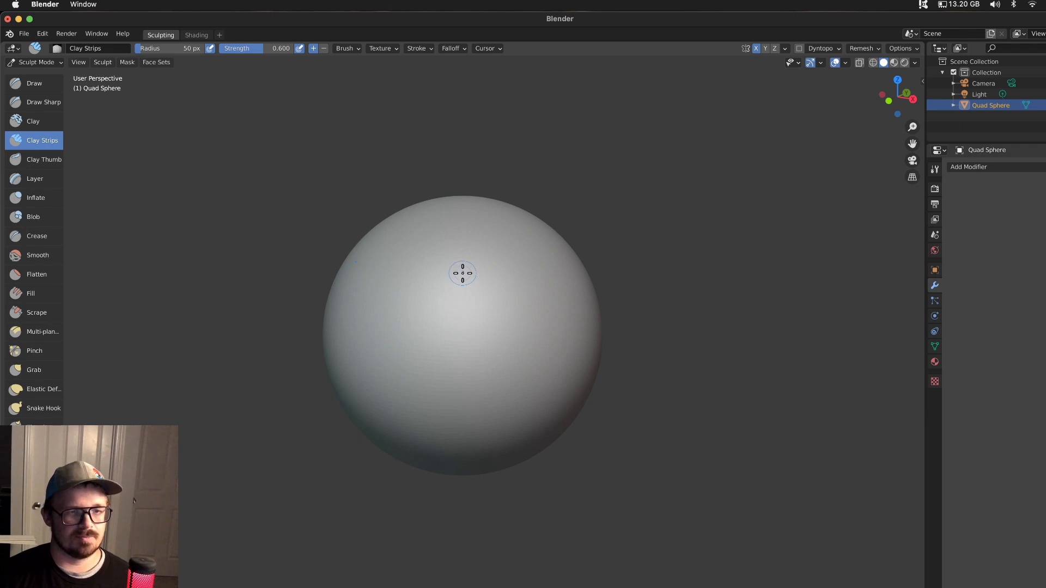
Sculpt a Clay Strips stroke across the sphere's front and inspect the Stroke spacing settings.
left_click_drag(463, 272, 421, 317)
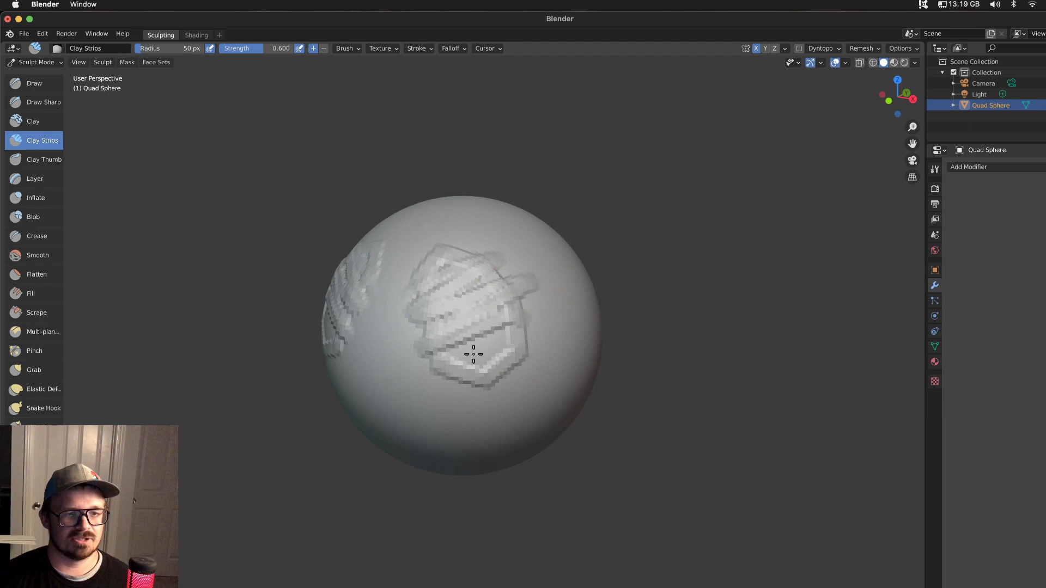
left_click(417, 48)
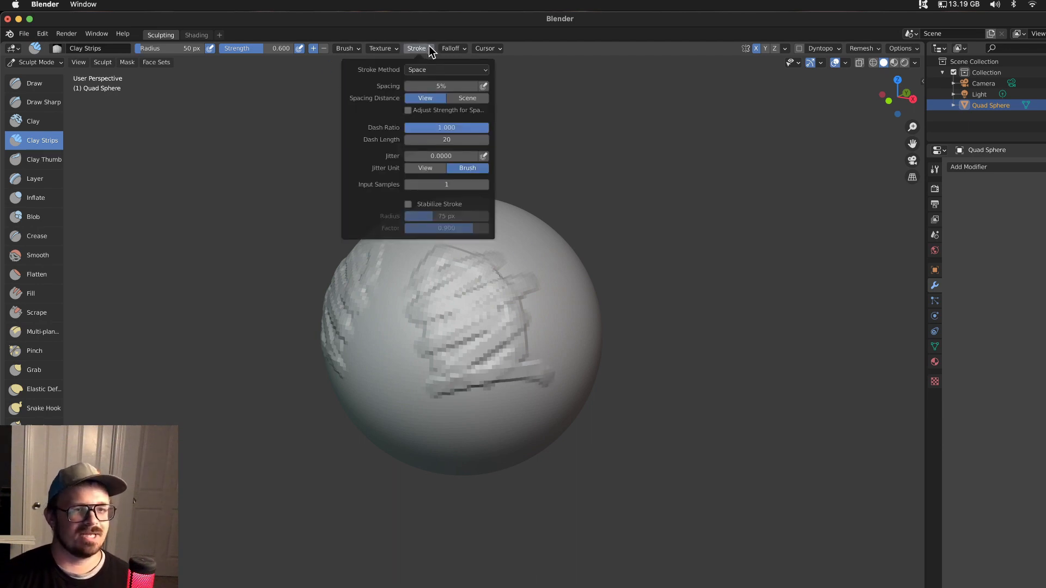
left_click(646, 242)
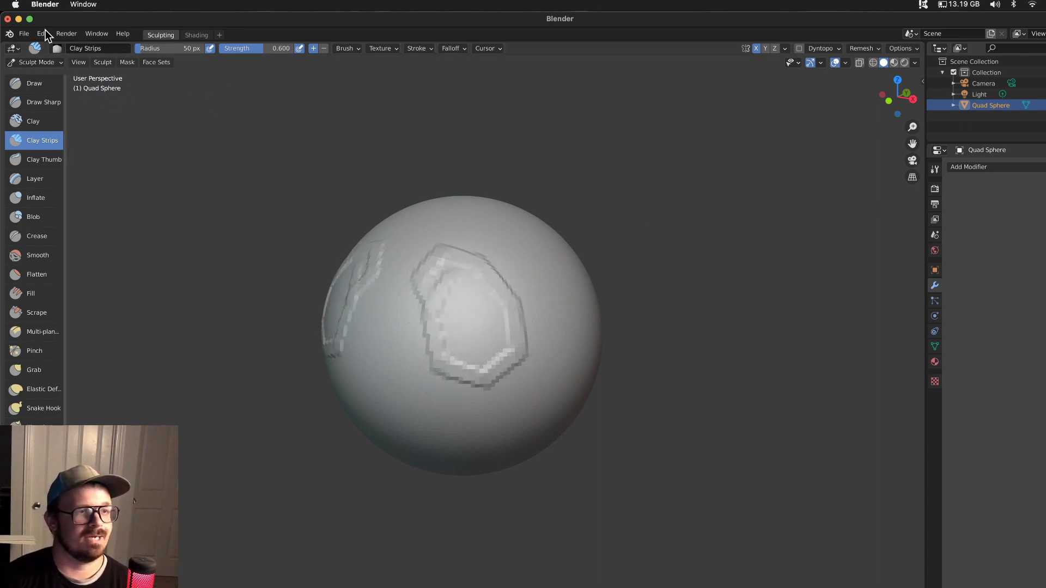
Bring up Blender Preferences from the Edit menu.
left_click(42, 34)
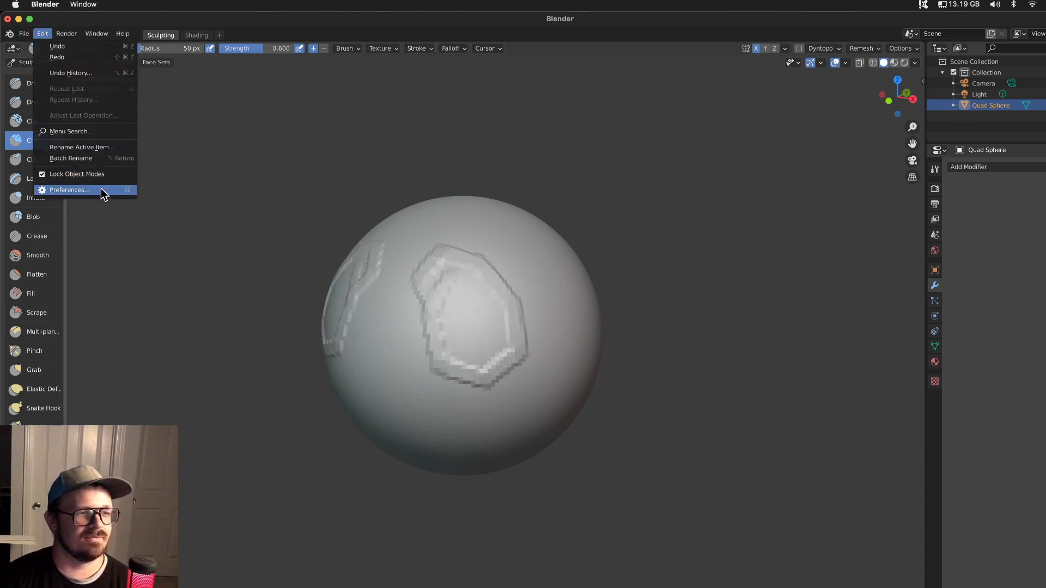
left_click(69, 189)
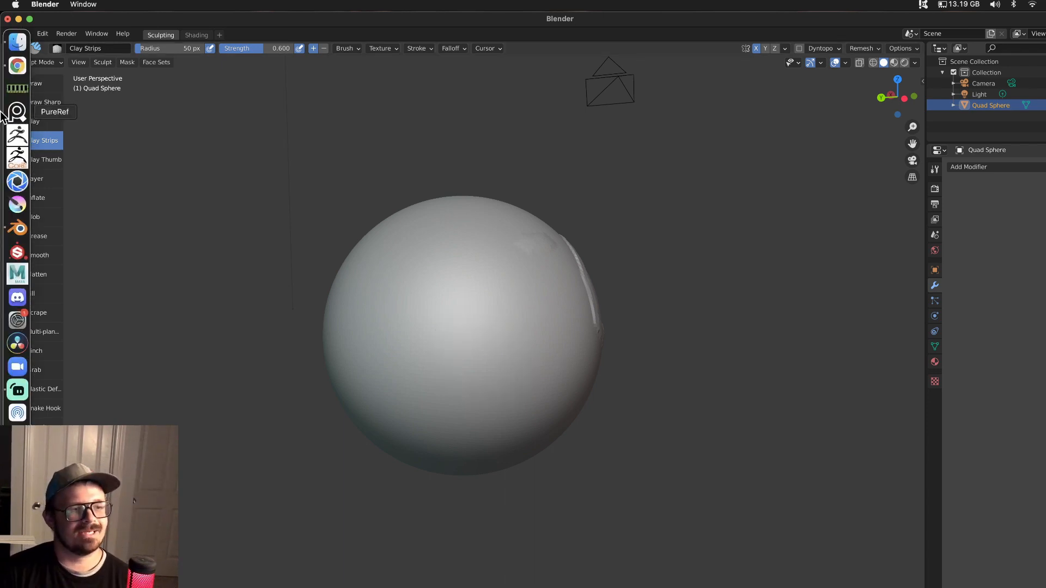
mouse_move(17, 226)
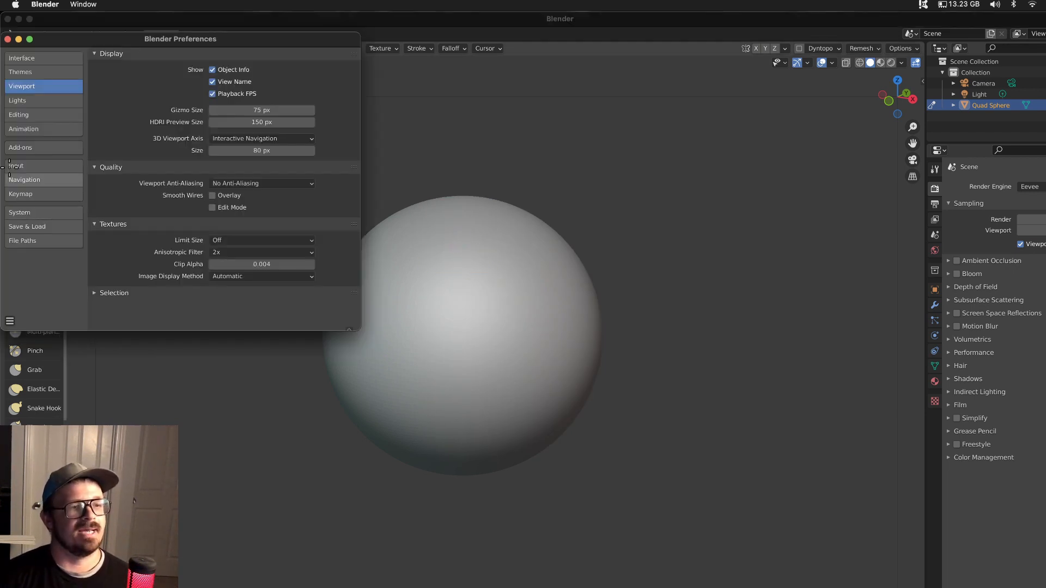
Dismiss Preferences and sculpt test Clay Strips strokes, including a looping ring, on the sphere.
left_click(261, 183)
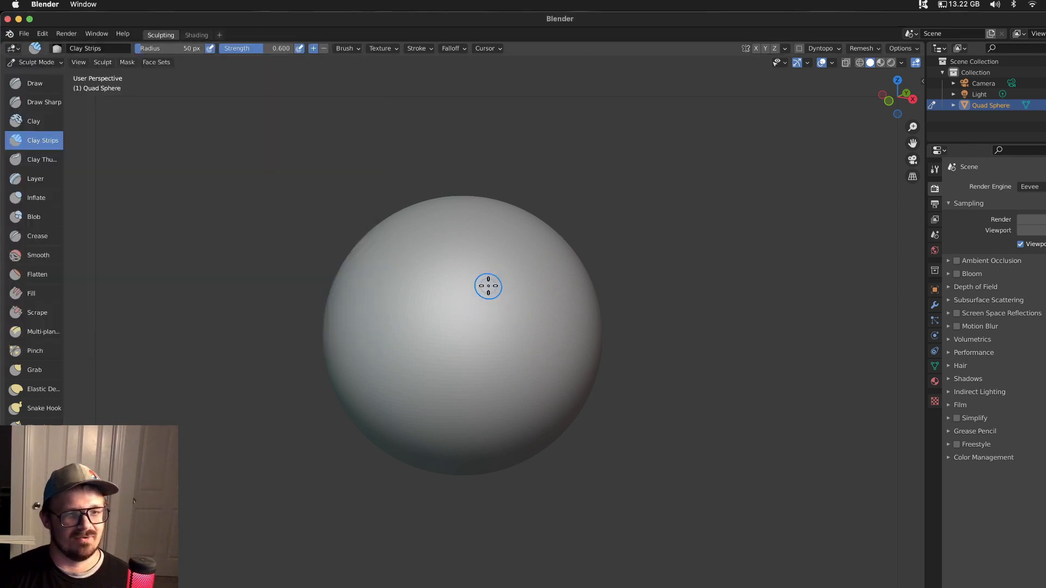
left_click_drag(488, 286, 479, 317)
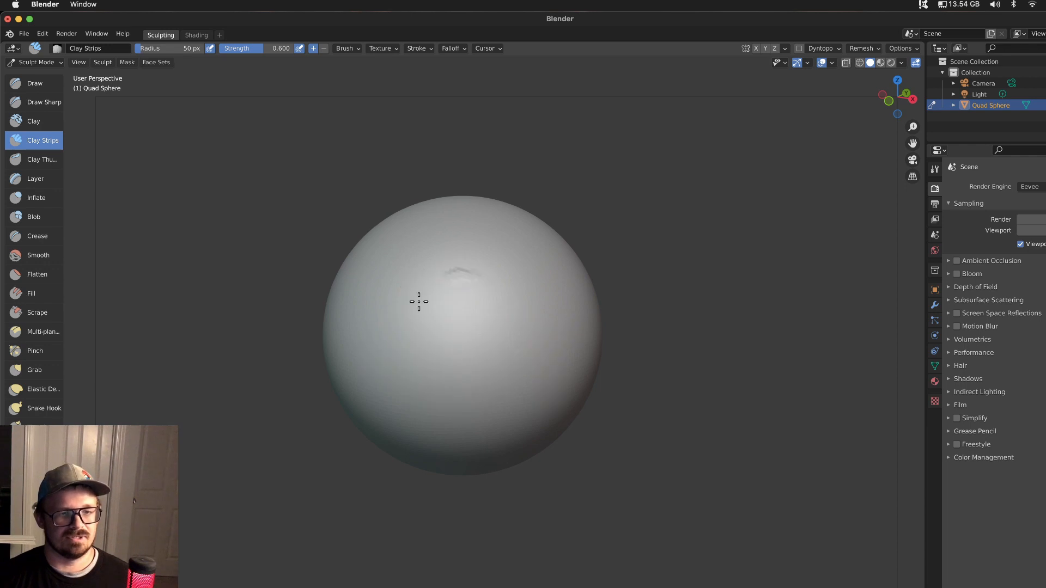
left_click_drag(418, 302, 471, 340)
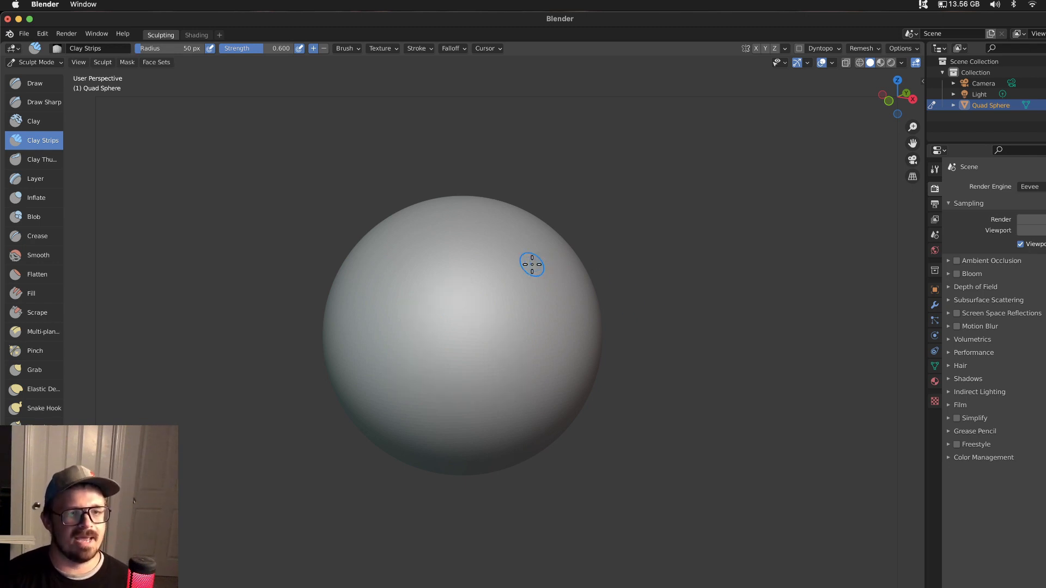
left_click(261, 184)
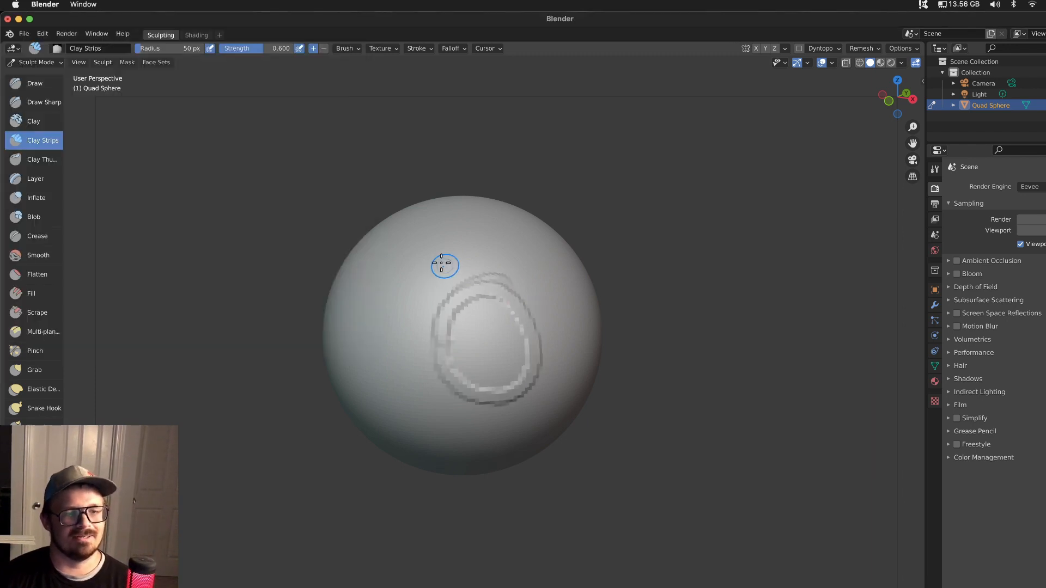
left_click_drag(443, 265, 509, 393)
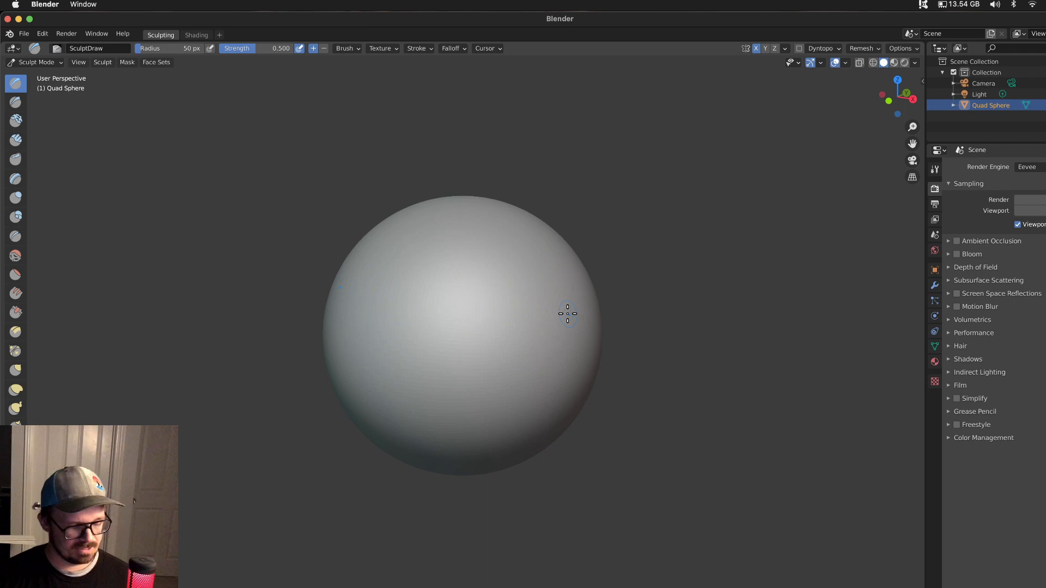
Add a Multiresolution modifier to the quad sphere and sculpt Clay Strips over it.
left_click(15, 141)
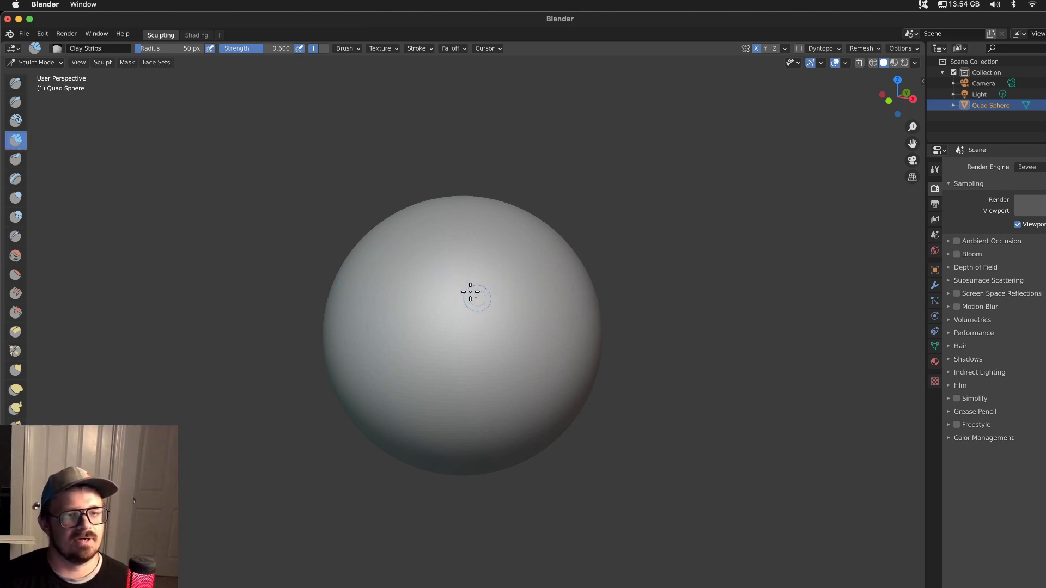
mouse_move(876, 225)
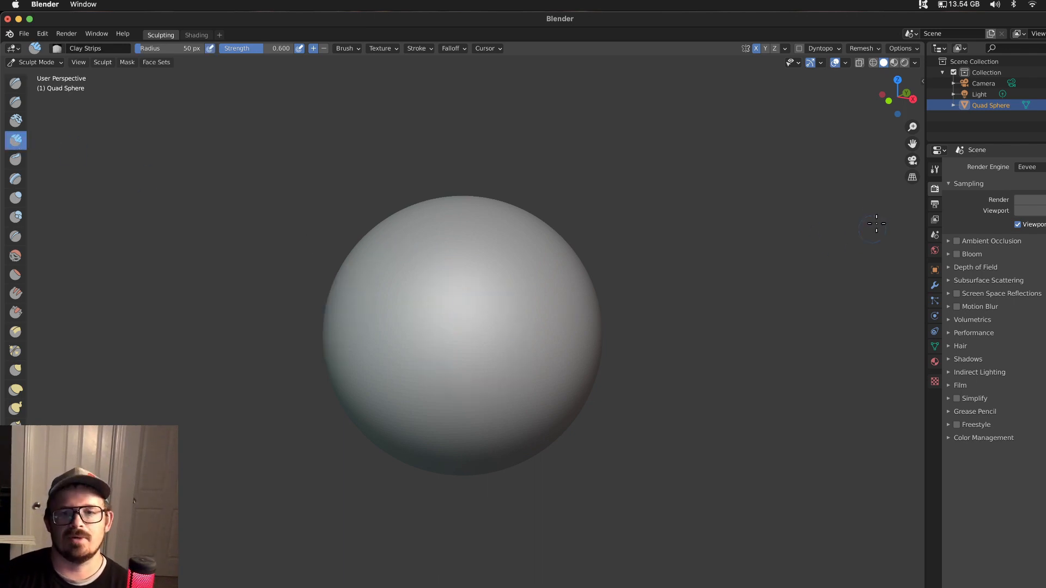
left_click(969, 166)
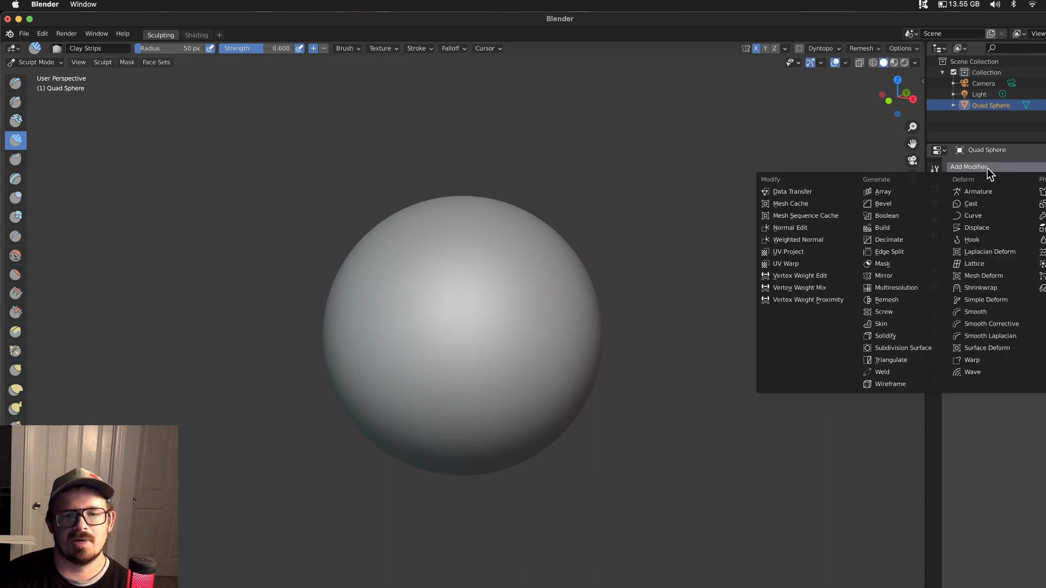
mouse_move(897, 287)
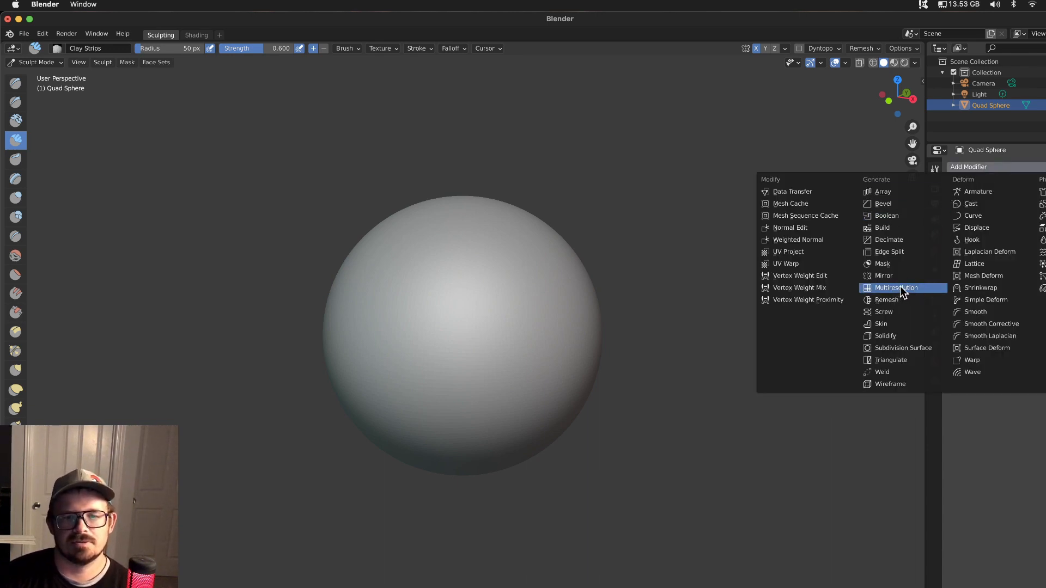
left_click(895, 288)
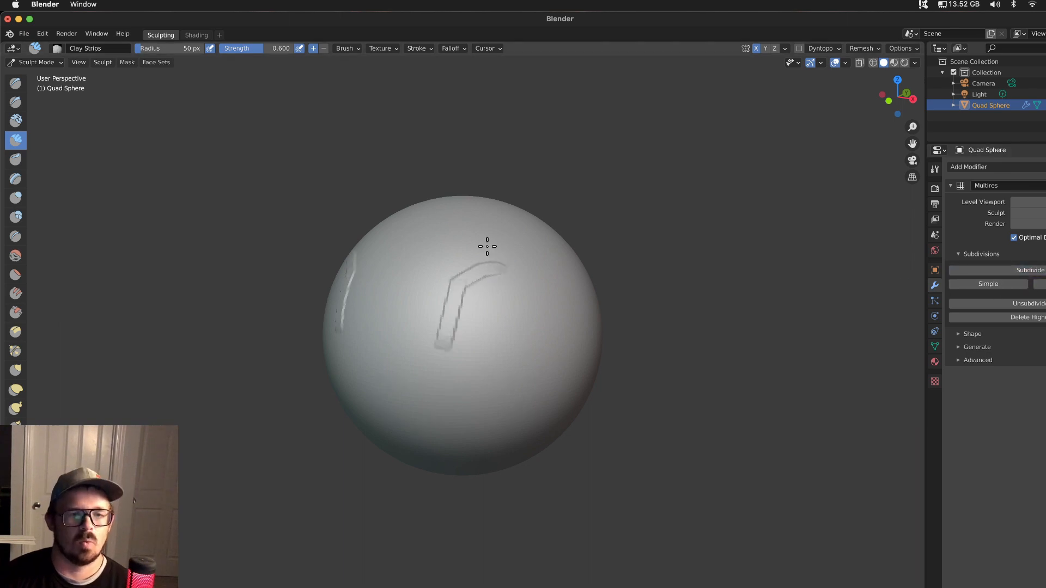
left_click_drag(487, 260, 554, 367)
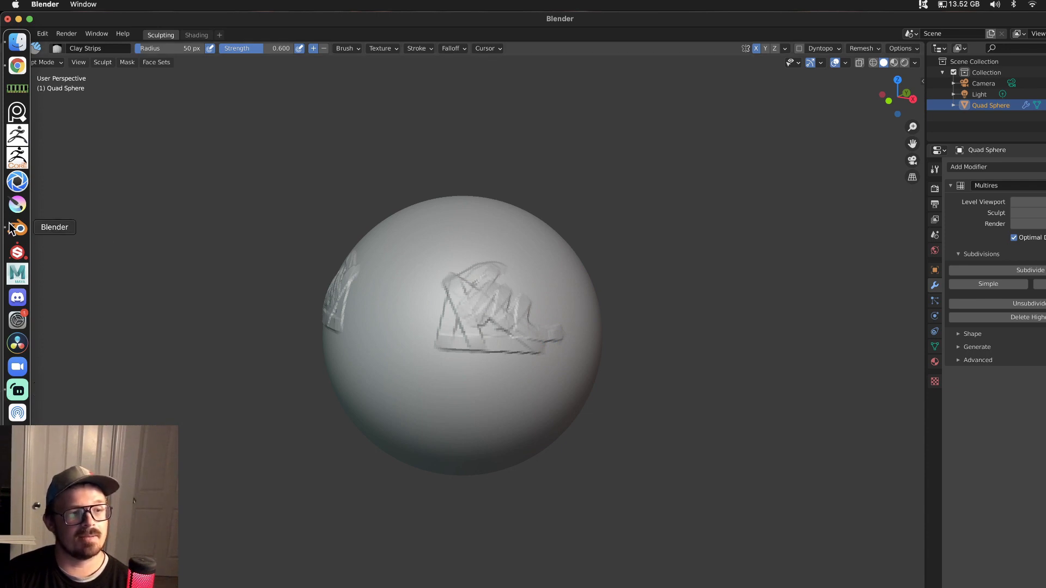
In the other Blender, discard unsaved changes, pick Clay Strips and add a Multiresolution modifier.
left_click(25, 34)
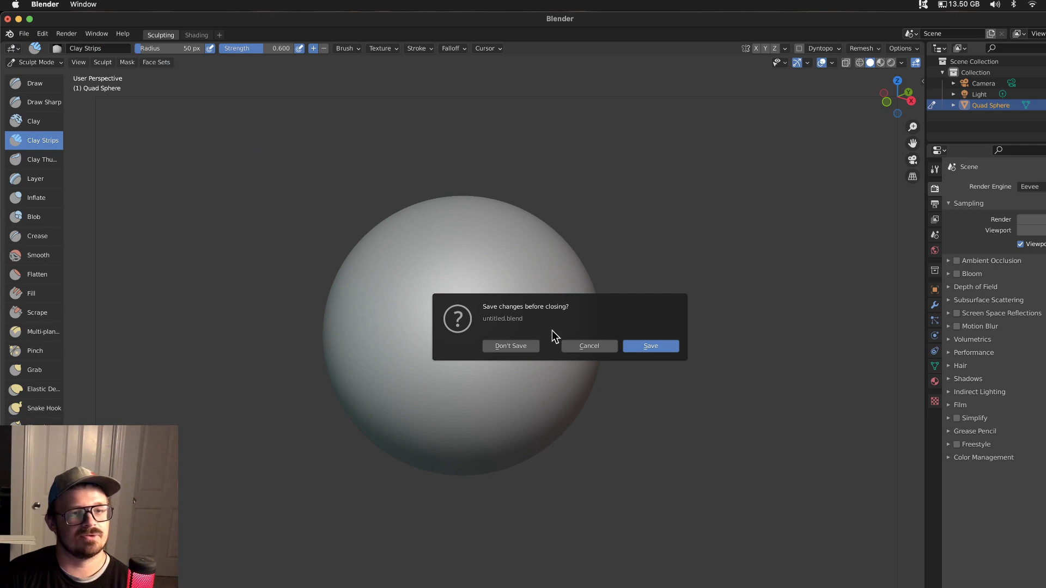
left_click(587, 345)
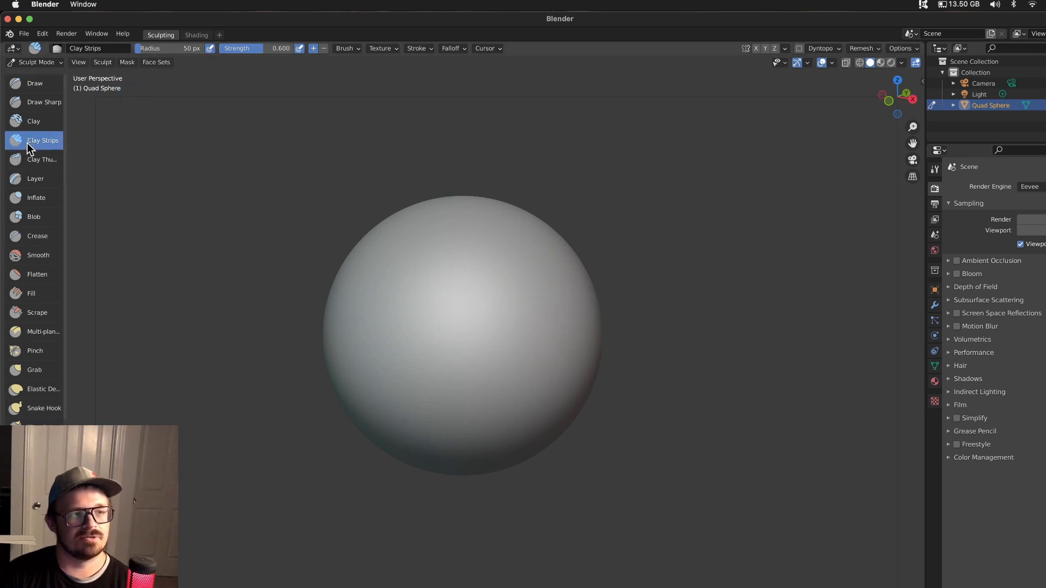
left_click(967, 186)
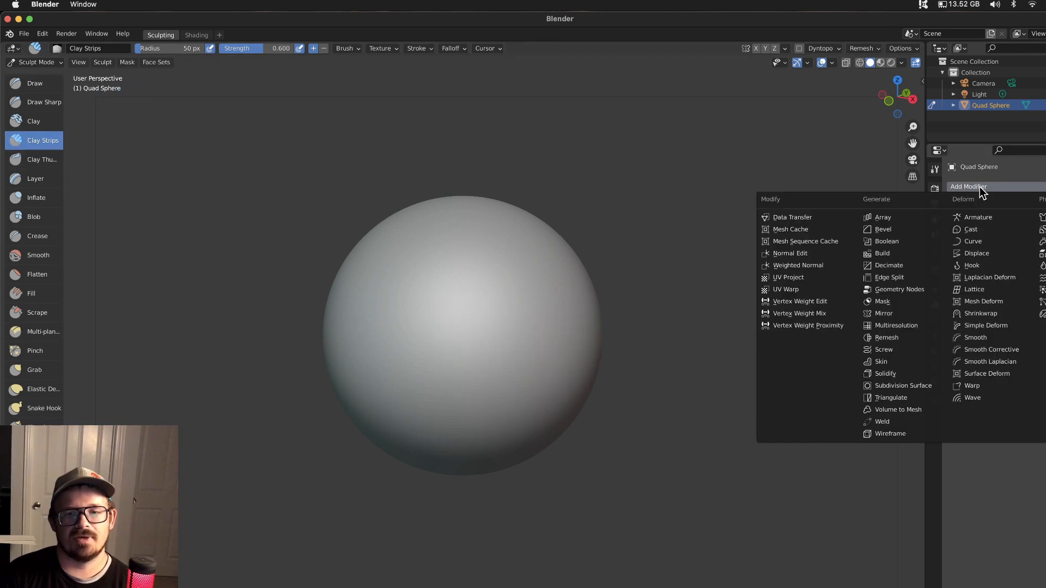
left_click(899, 325)
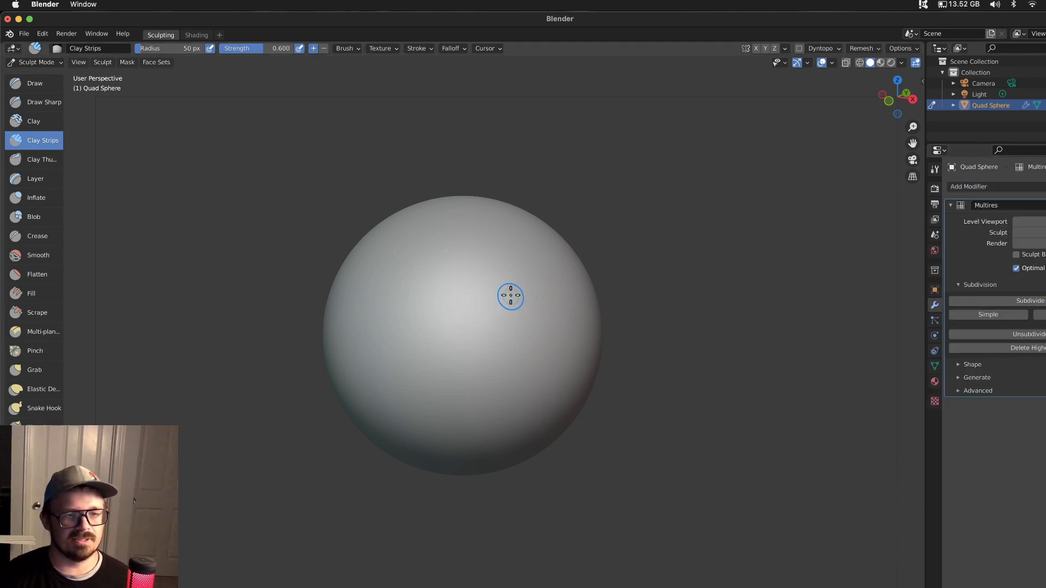
Sculpt looping and zigzag Clay Strips strokes over the multires sphere, including near its top.
left_click_drag(510, 296, 487, 327)
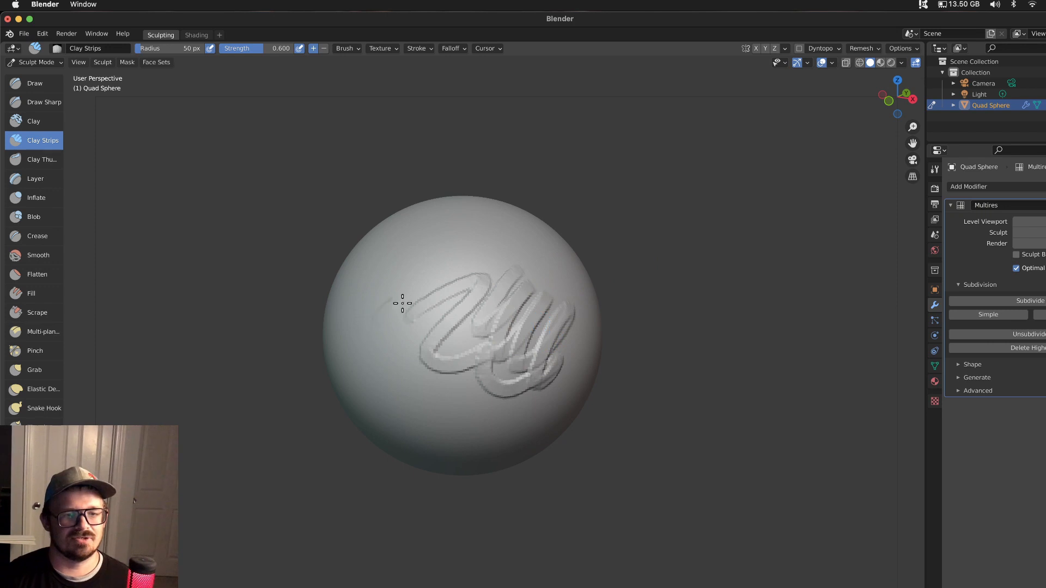
left_click_drag(402, 303, 481, 235)
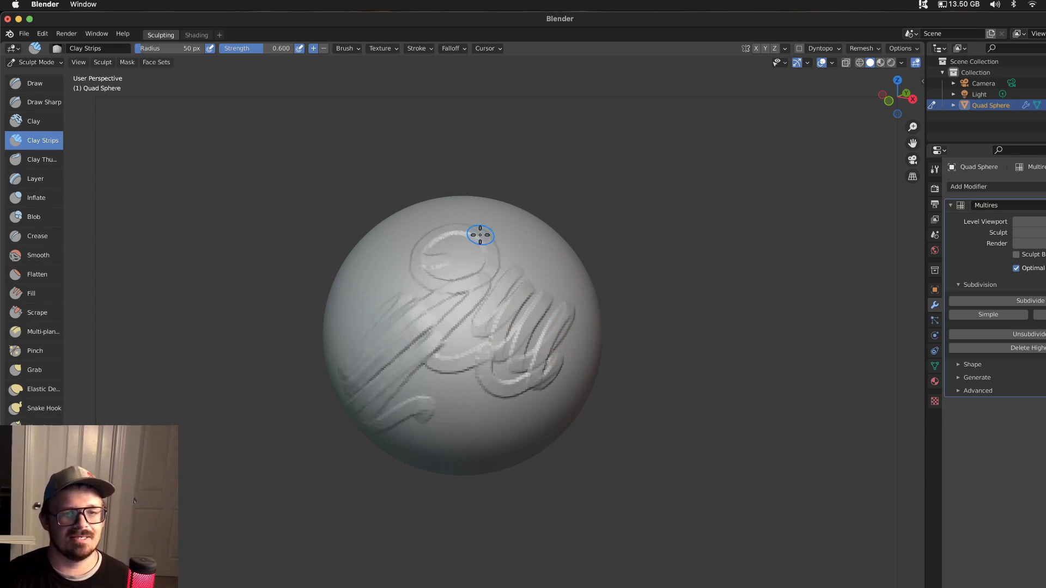
mouse_move(715, 273)
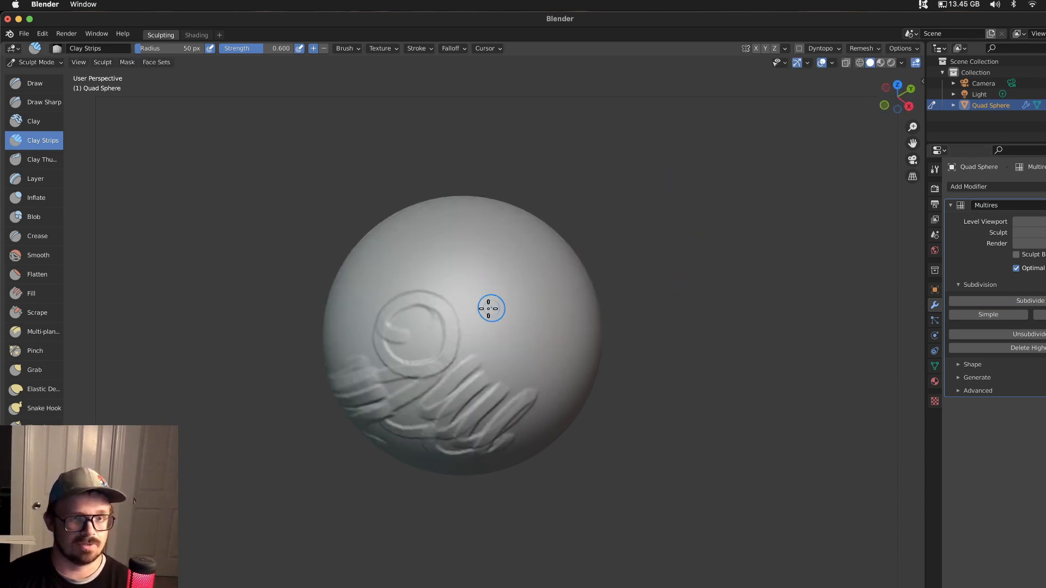
left_click_drag(492, 308, 442, 231)
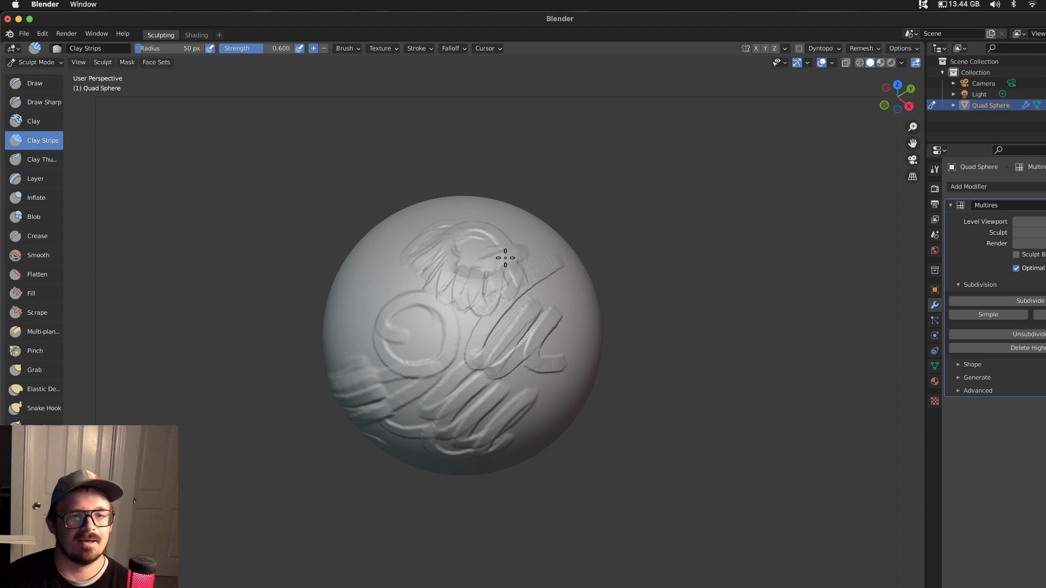
left_click_drag(504, 260, 434, 290)
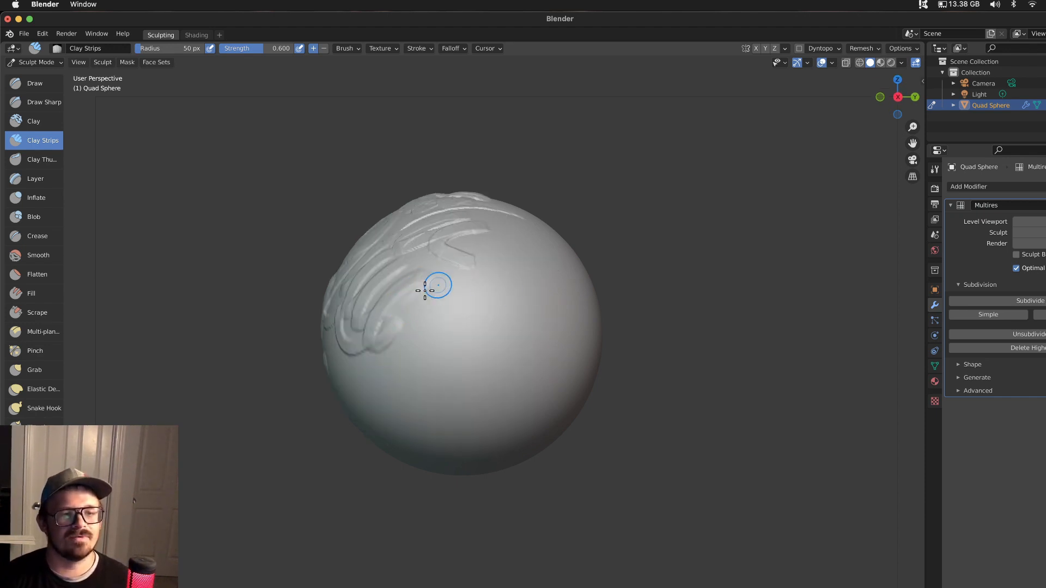